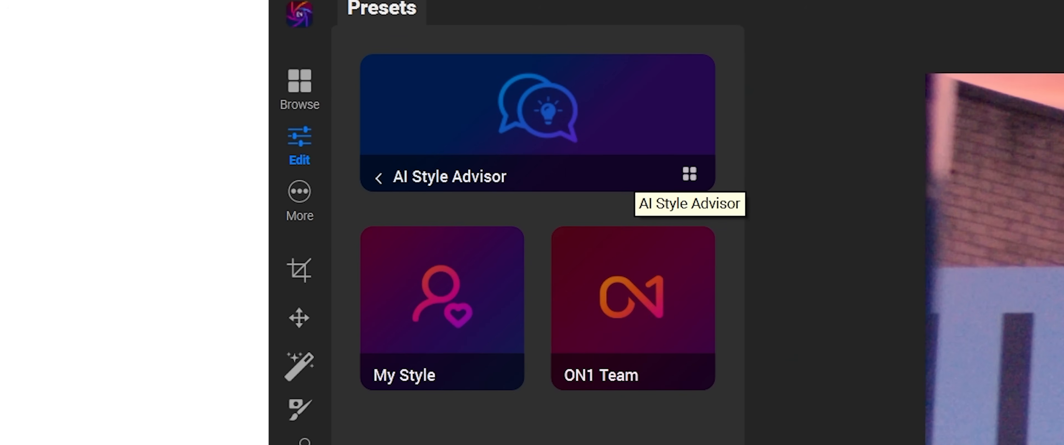
# Step: Try several ON1 Team presets on the graffiti wall photo, leaving a vivid look applied
pyautogui.click(631, 309)
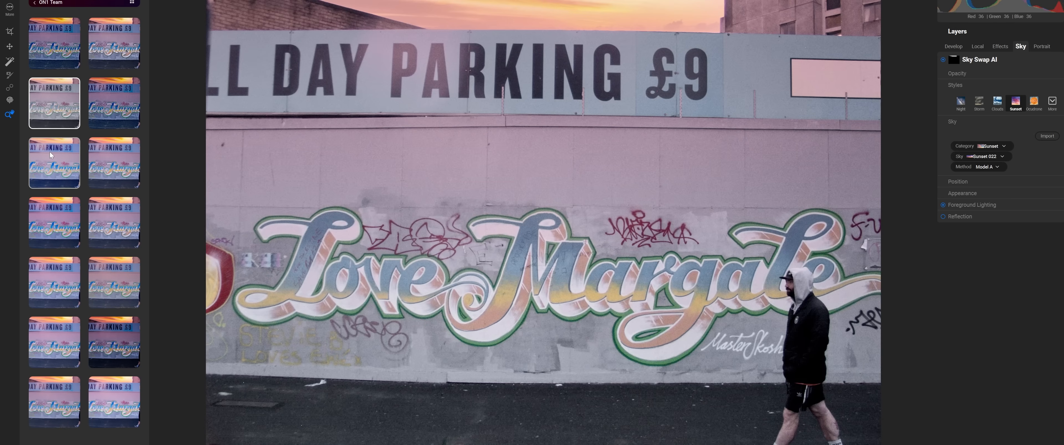
pyautogui.click(112, 163)
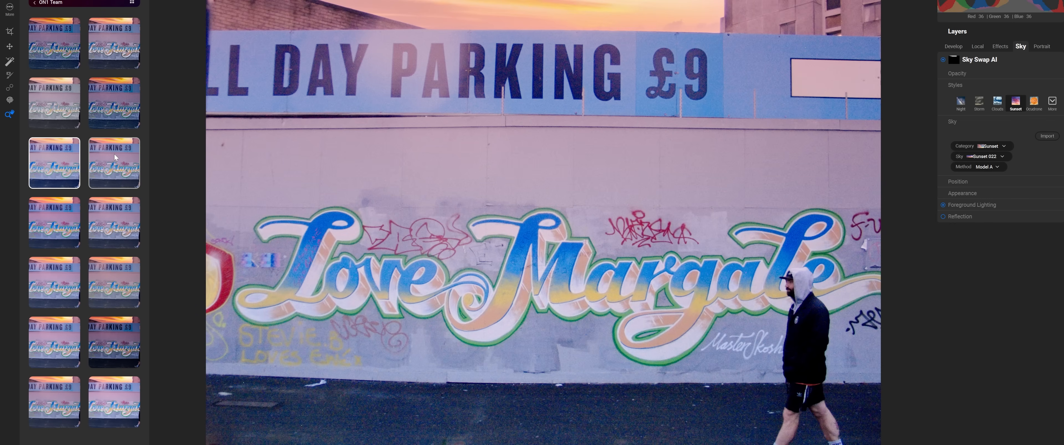
pyautogui.click(113, 222)
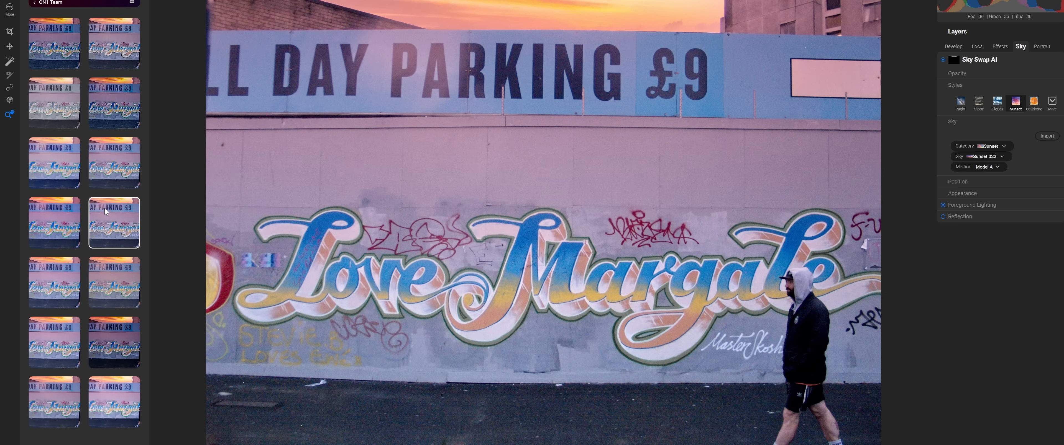
pyautogui.click(54, 223)
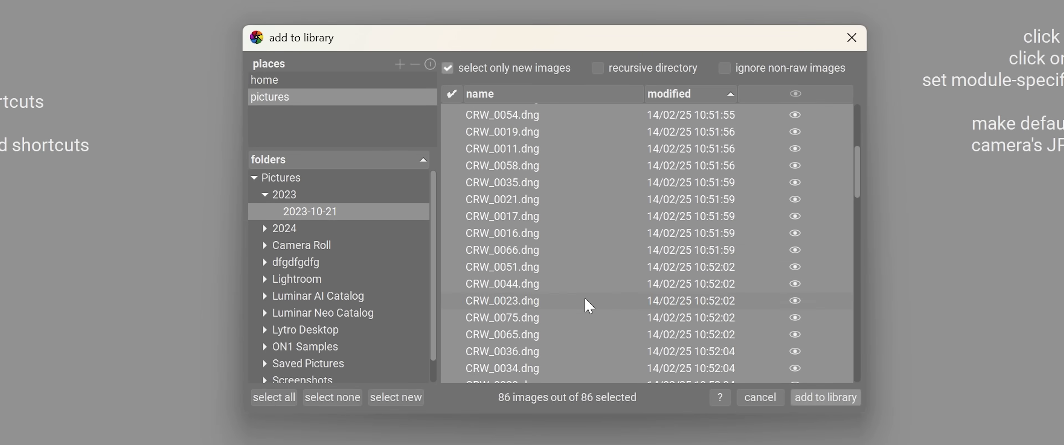
# Step: Add only CRW_0023.dng from the 2023-10-21 folder to the darktable library
pyautogui.click(502, 300)
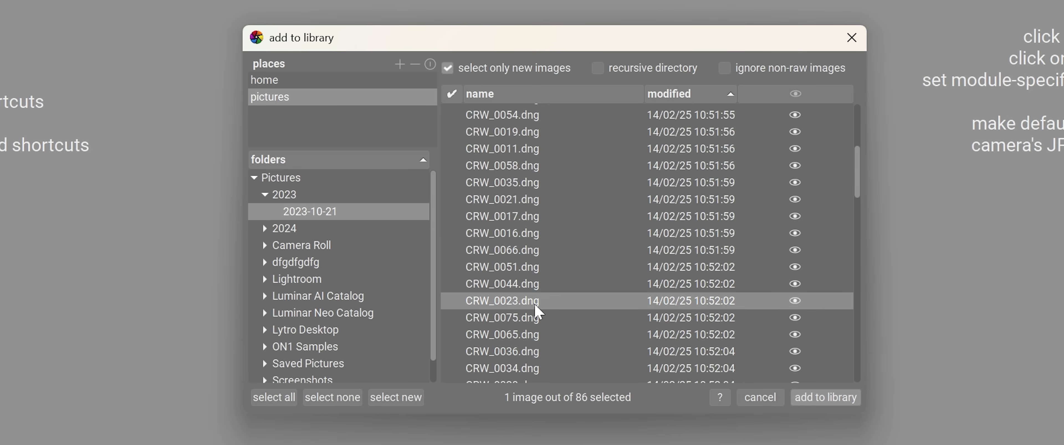
pyautogui.click(825, 397)
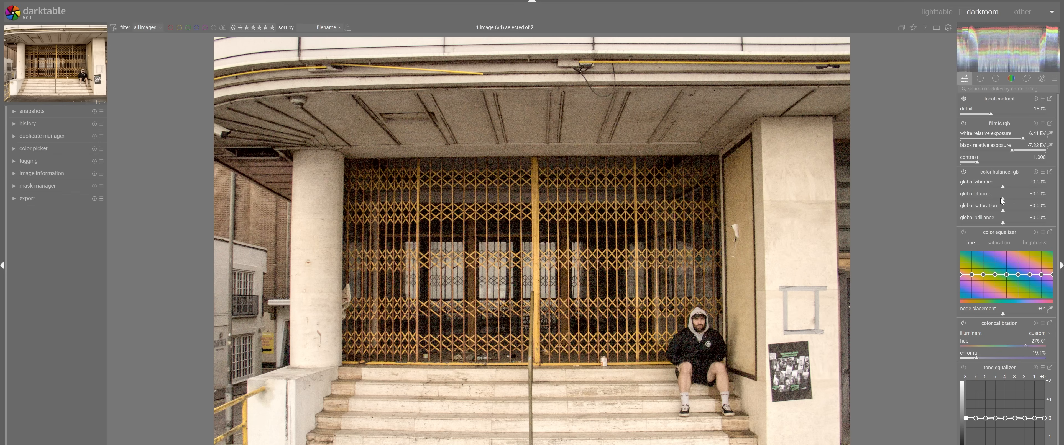
# Step: In color balance rgb, raise global chroma to +11.49% and lower global vibrance to -16.67%
pyautogui.moveTo(977, 201); pyautogui.dragTo(1024, 201)
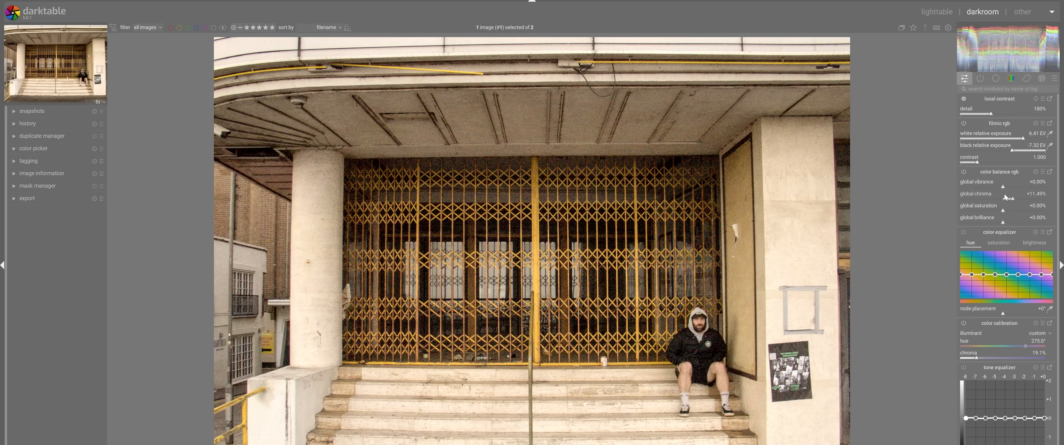
pyautogui.moveTo(1002, 187); pyautogui.dragTo(989, 187)
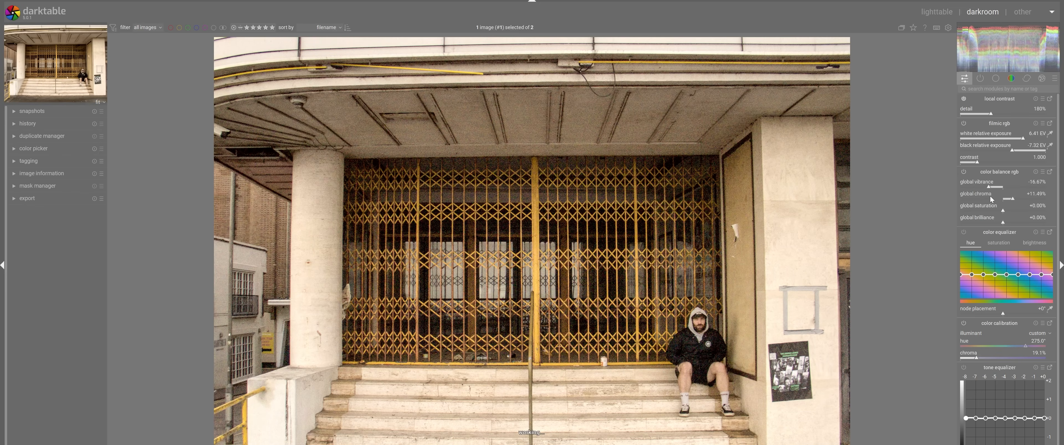
pyautogui.click(936, 12)
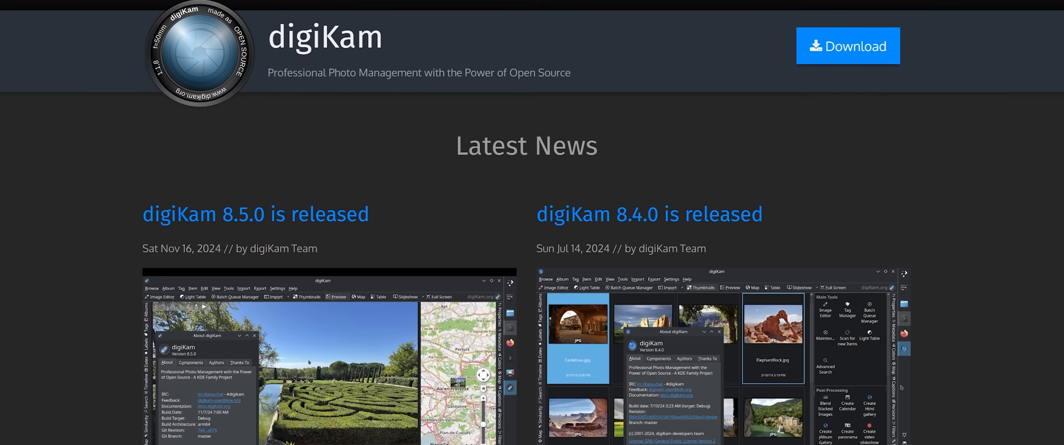
# Step: Start the digiKam 8.5.0 Windows installer download, reaching its mirror list page
pyautogui.scroll(-3)
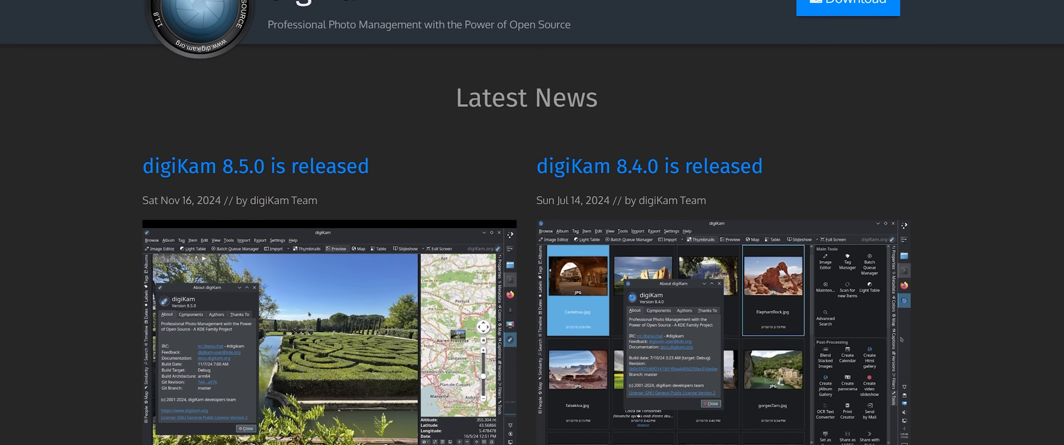
pyautogui.click(847, 2)
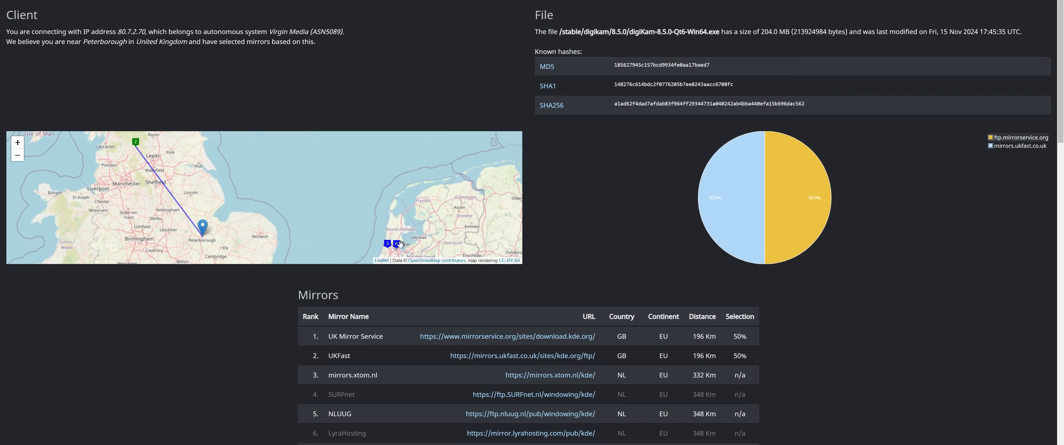